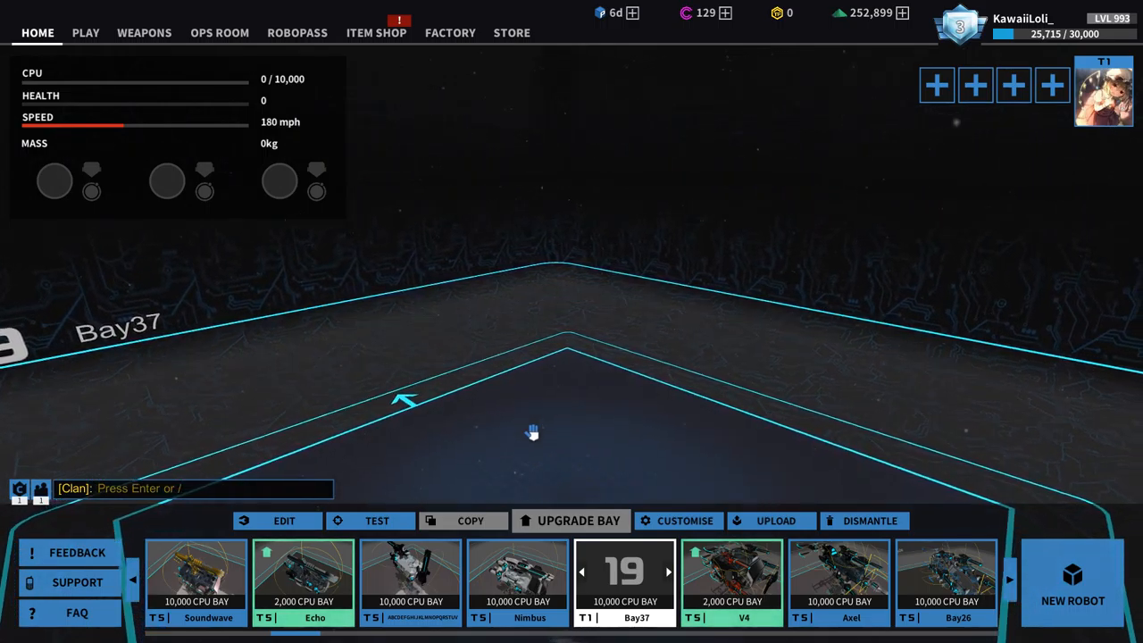
# Switch the inventory to the blocks category and scroll to the T3 strut row.
pyautogui.click(284, 521)
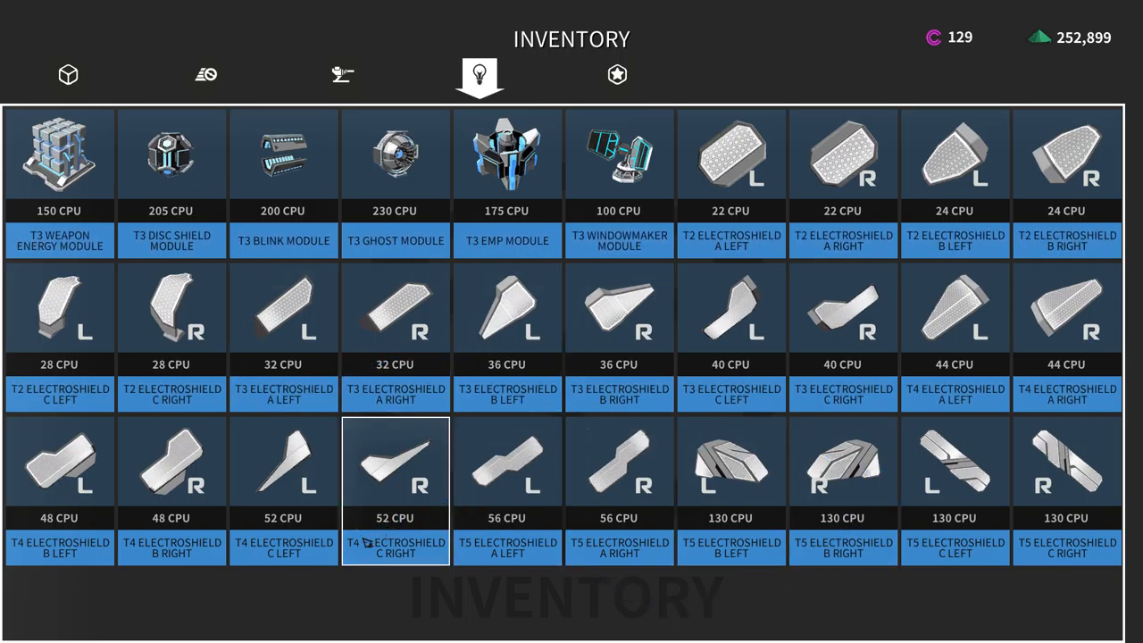
pyautogui.moveTo(206, 74)
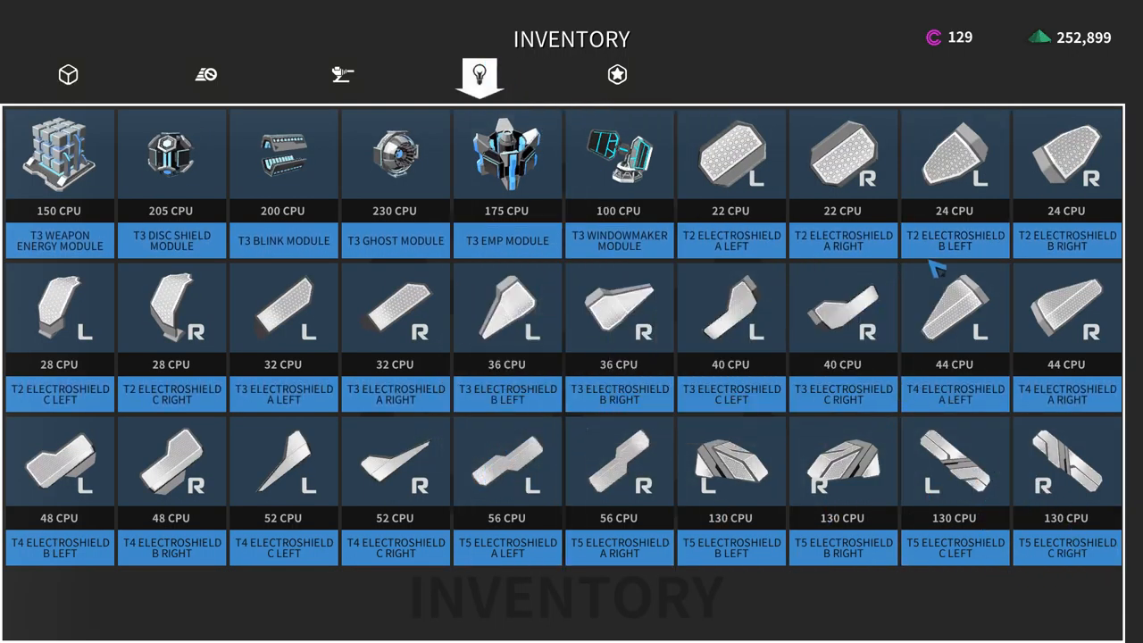
pyautogui.moveTo(843, 160)
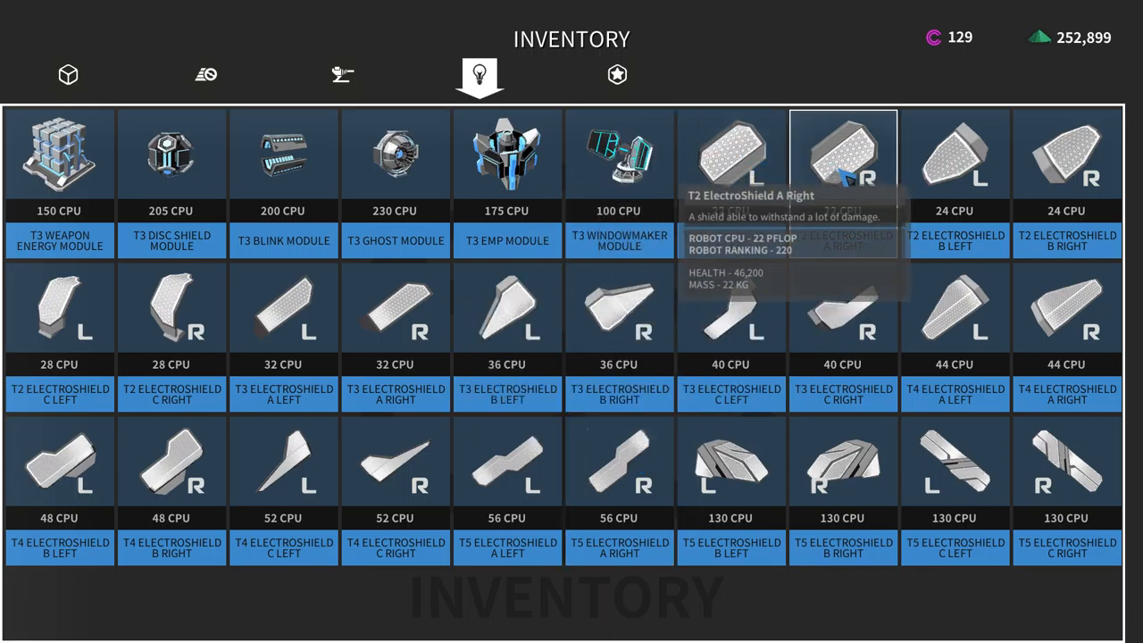
pyautogui.click(68, 74)
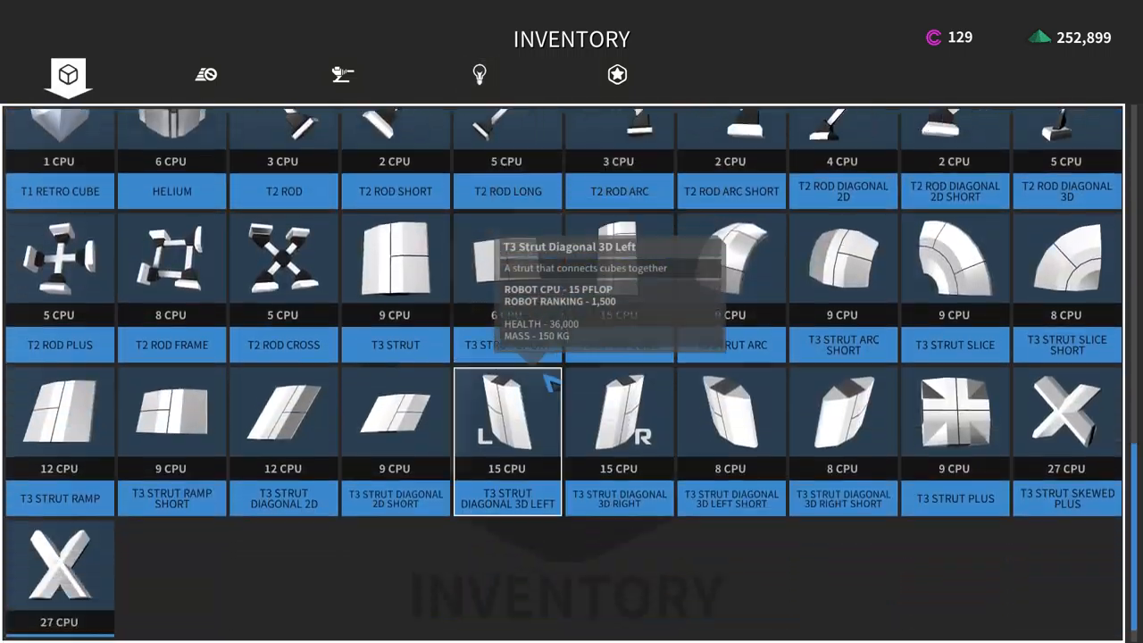
pyautogui.scroll(3)
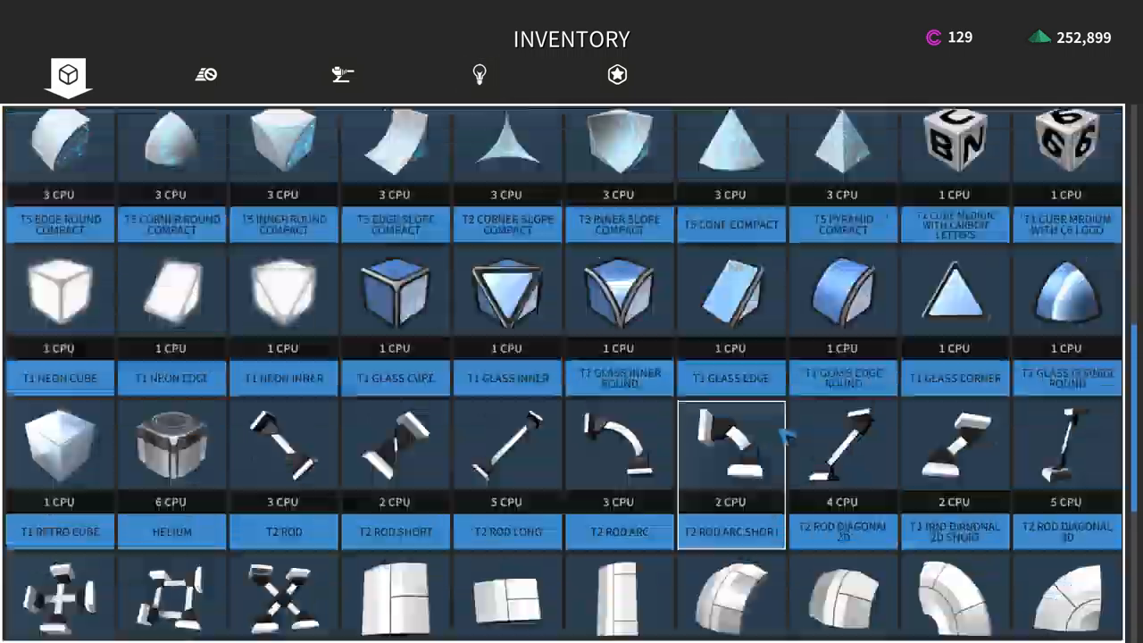
pyautogui.scroll(-3)
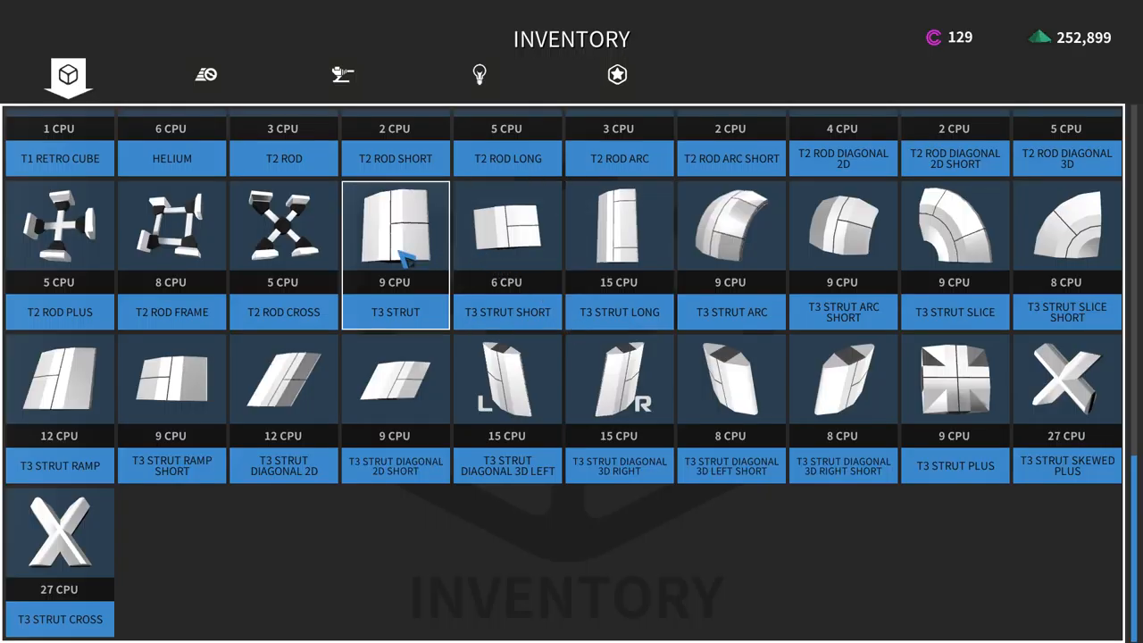
# Build with the T3 Strut, then pick the T3 Electroshield C Right piece.
pyautogui.click(343, 75)
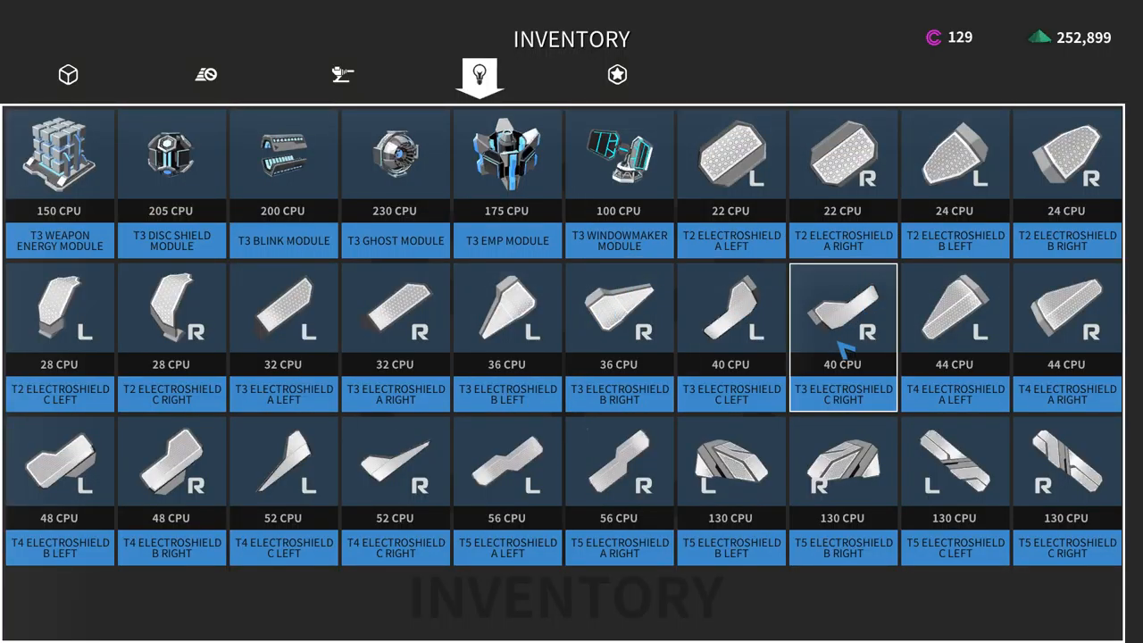
pyautogui.click(730, 477)
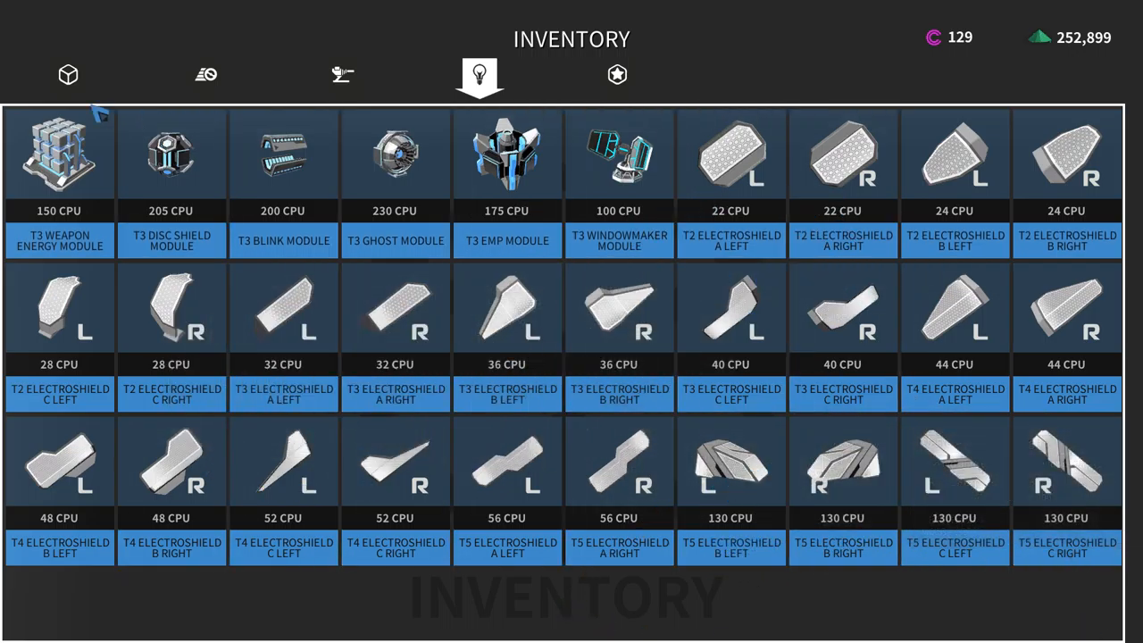
pyautogui.moveTo(730, 156)
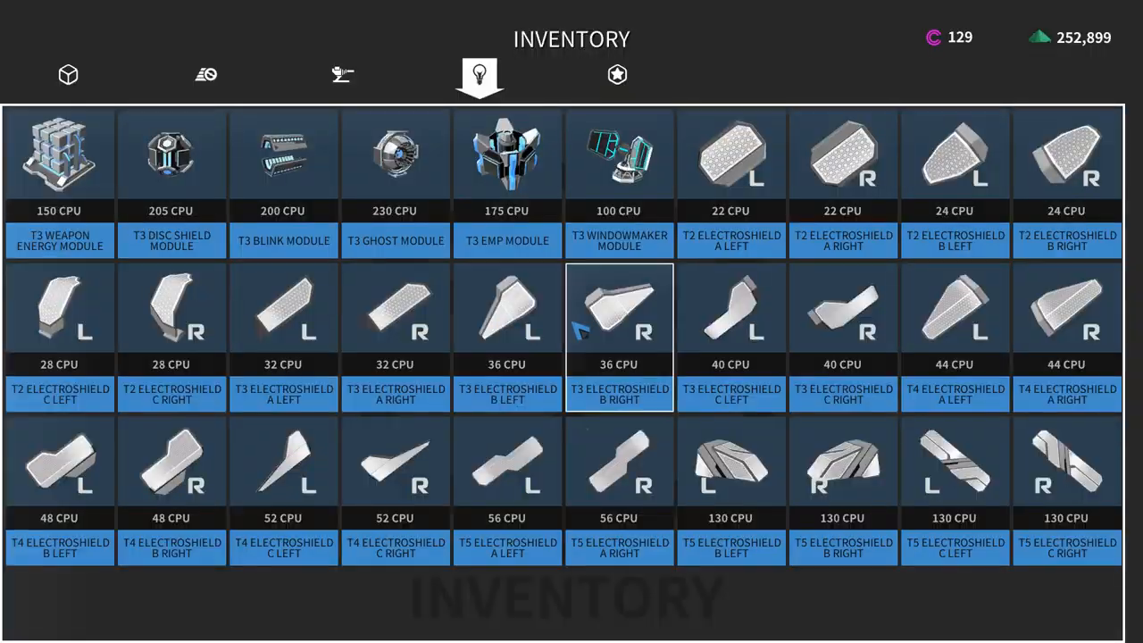
pyautogui.press('escape')
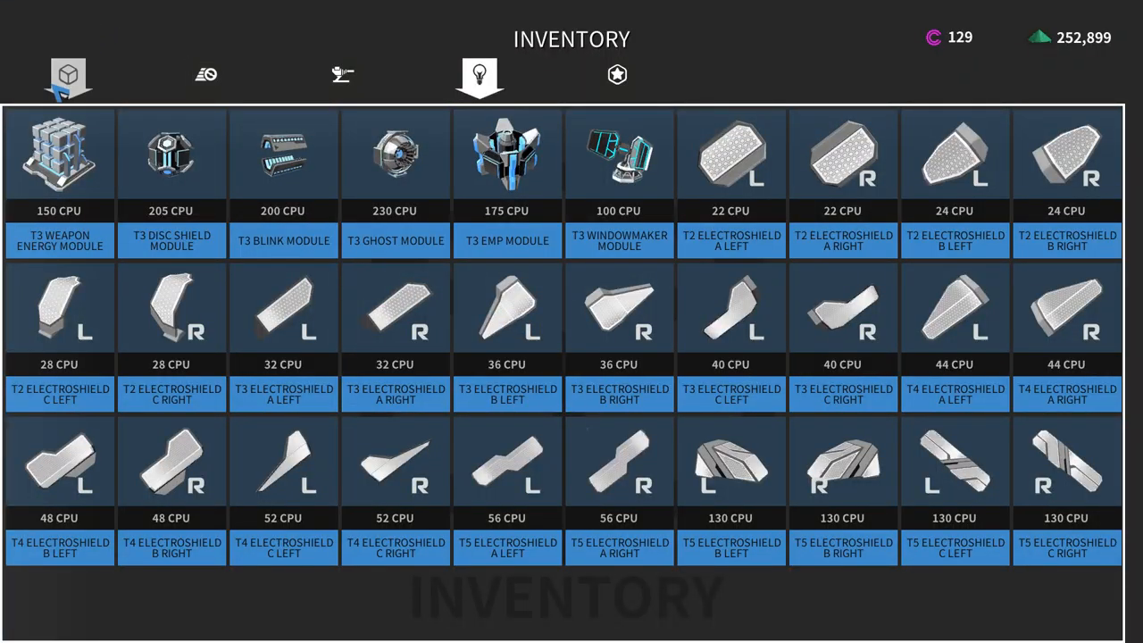
pyautogui.press('Escape')
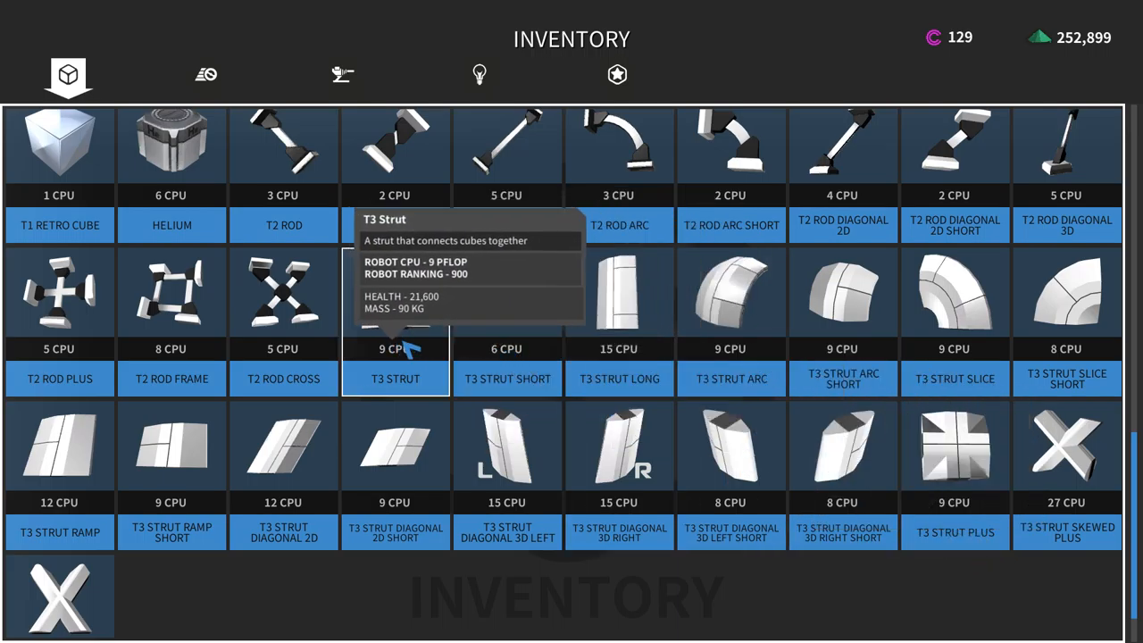
pyautogui.press('escape')
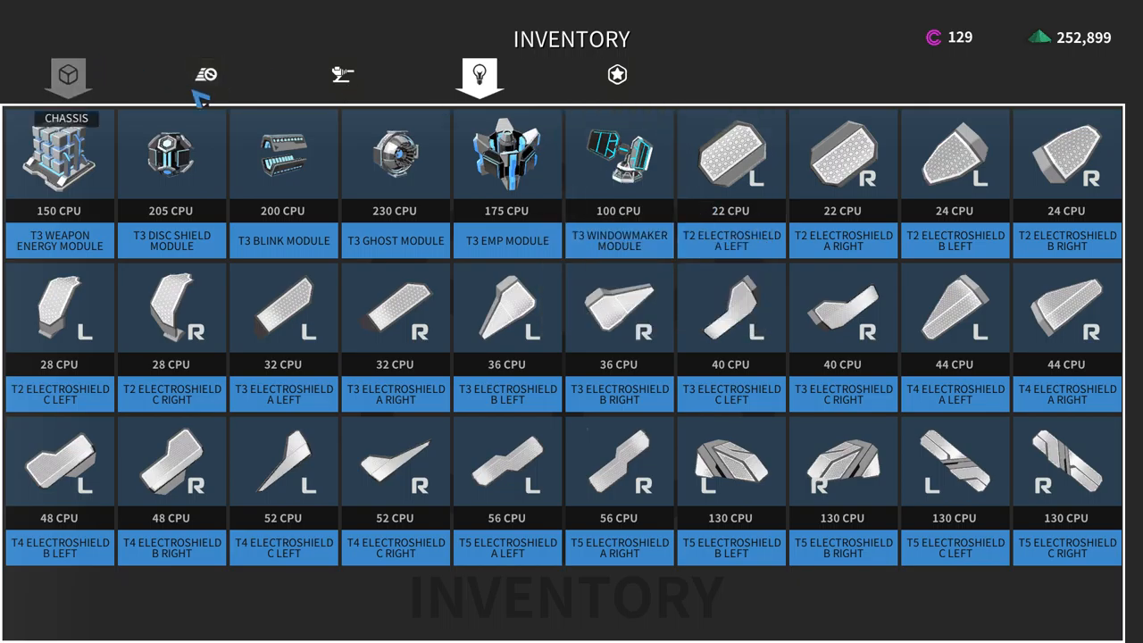
pyautogui.click(68, 75)
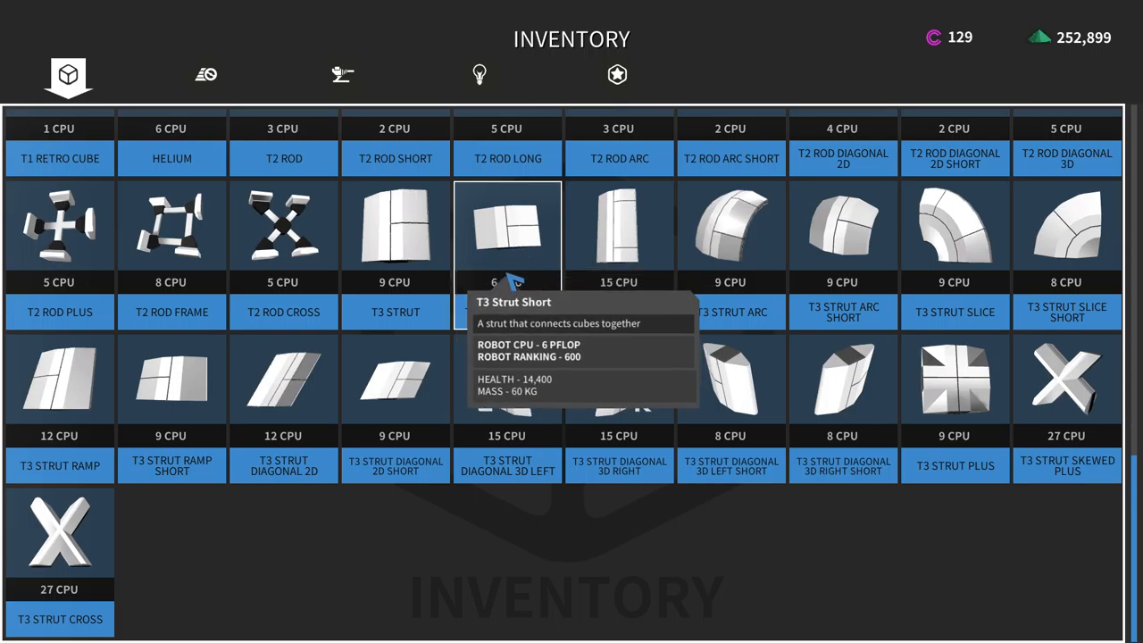
pyautogui.moveTo(508, 159)
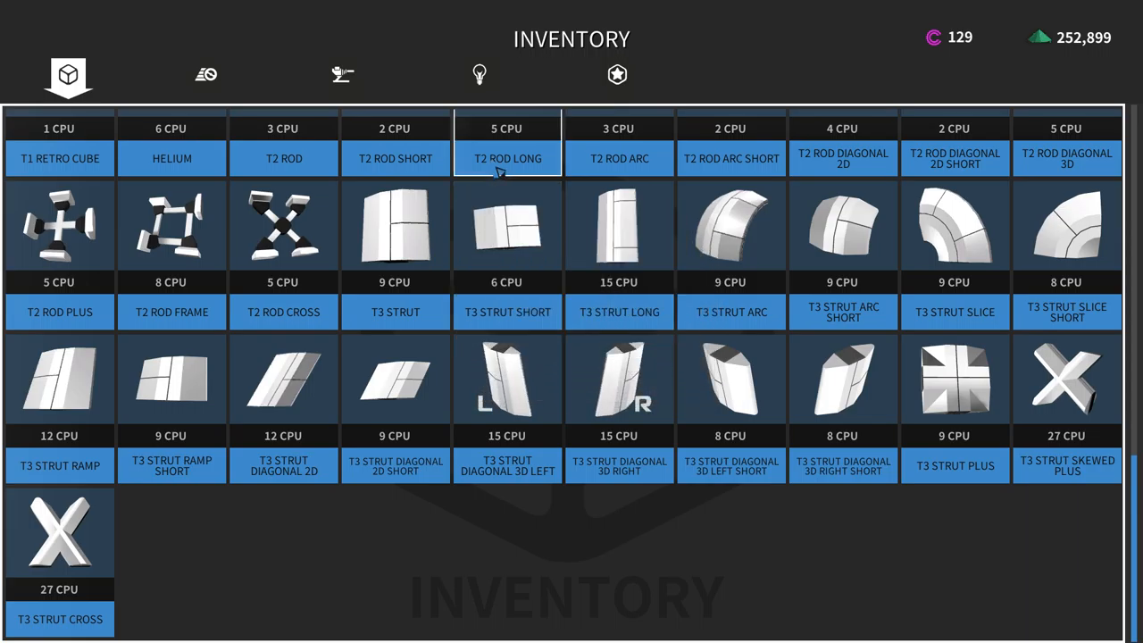
pyautogui.click(479, 75)
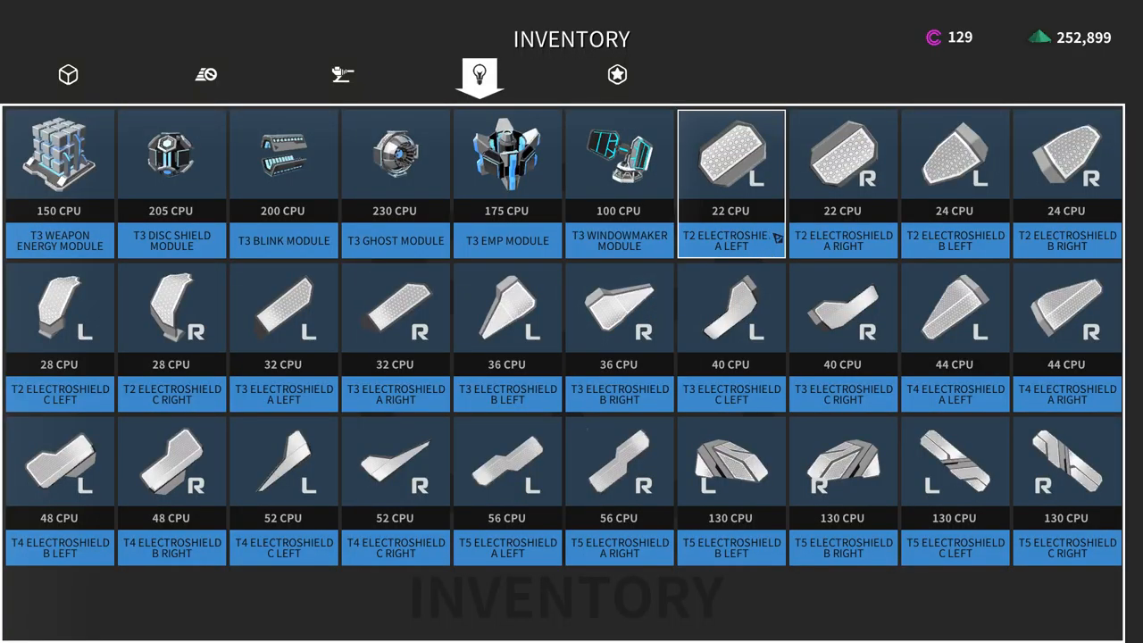
pyautogui.moveTo(750, 205)
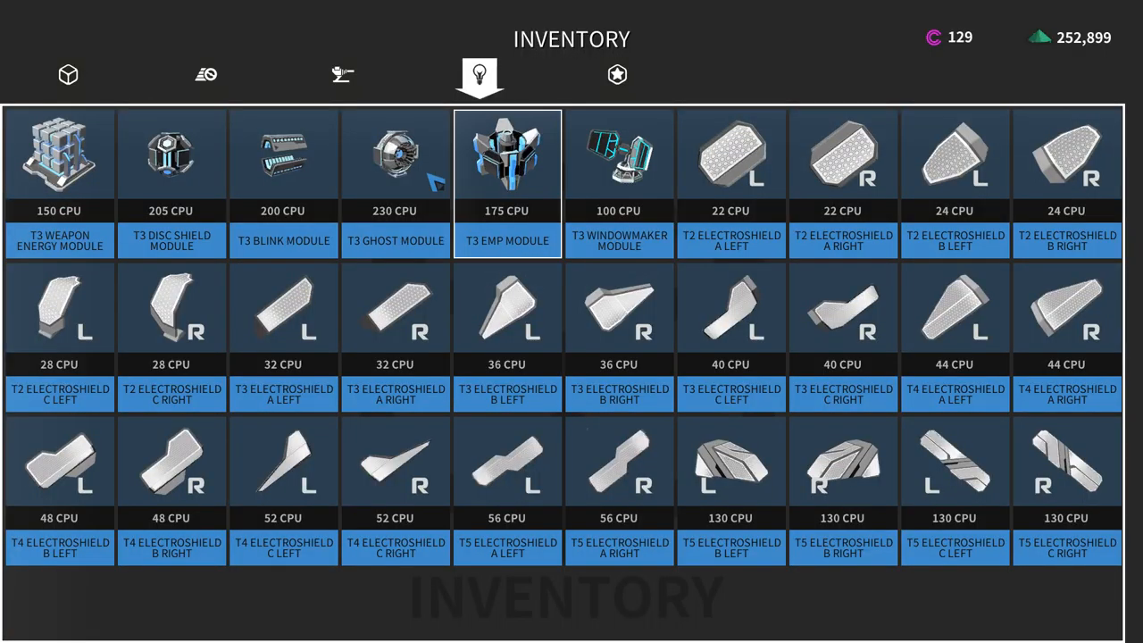
pyautogui.click(343, 74)
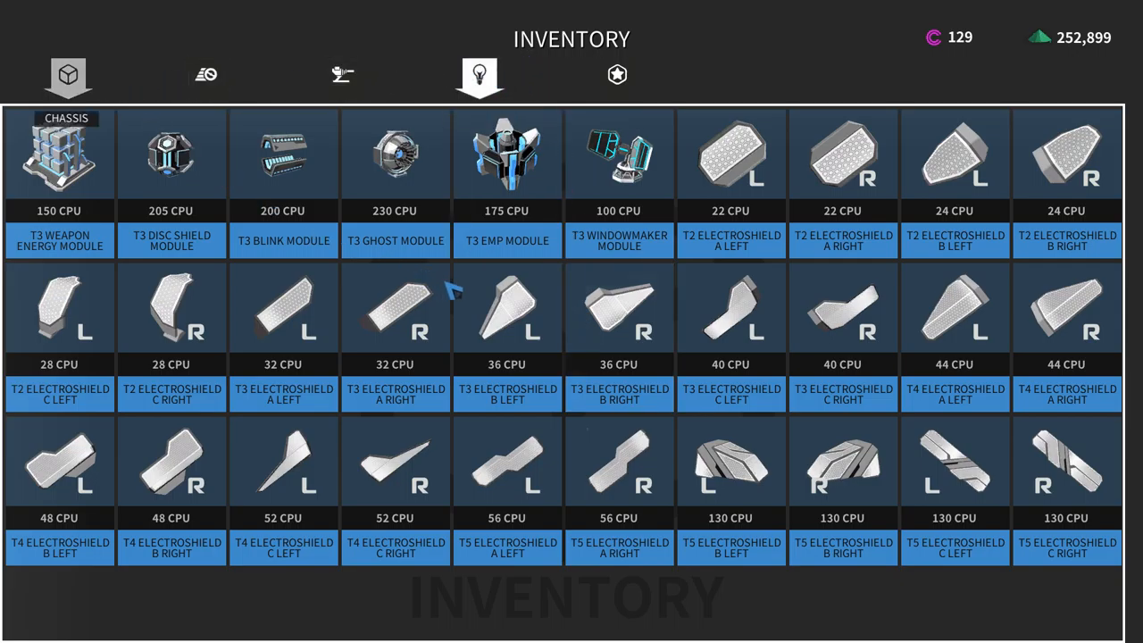
pyautogui.click(171, 153)
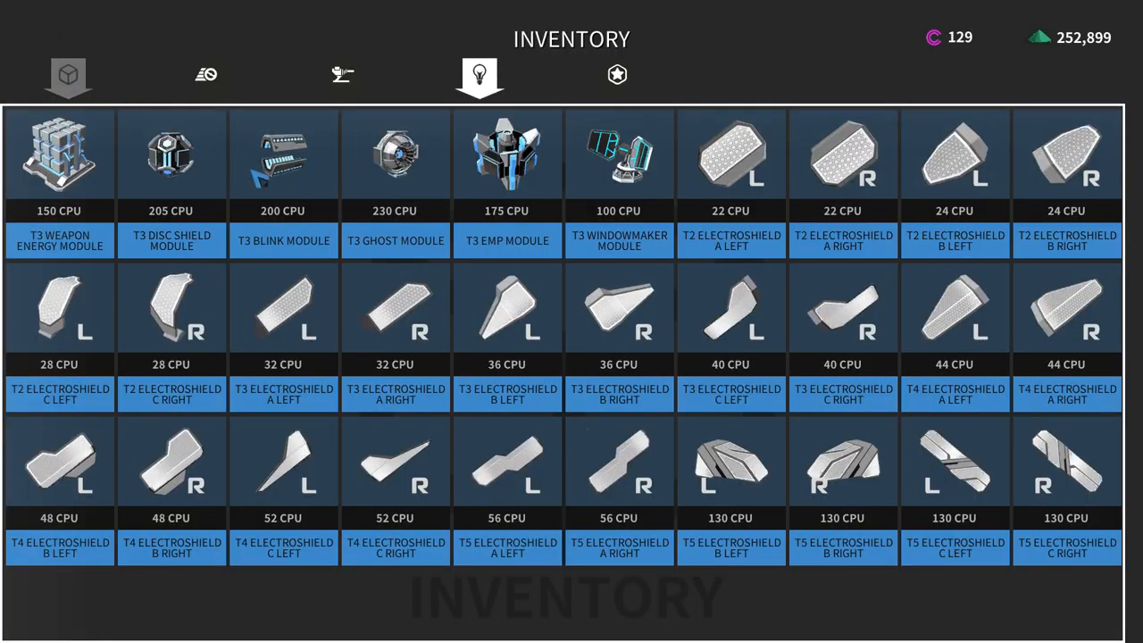
pyautogui.click(68, 75)
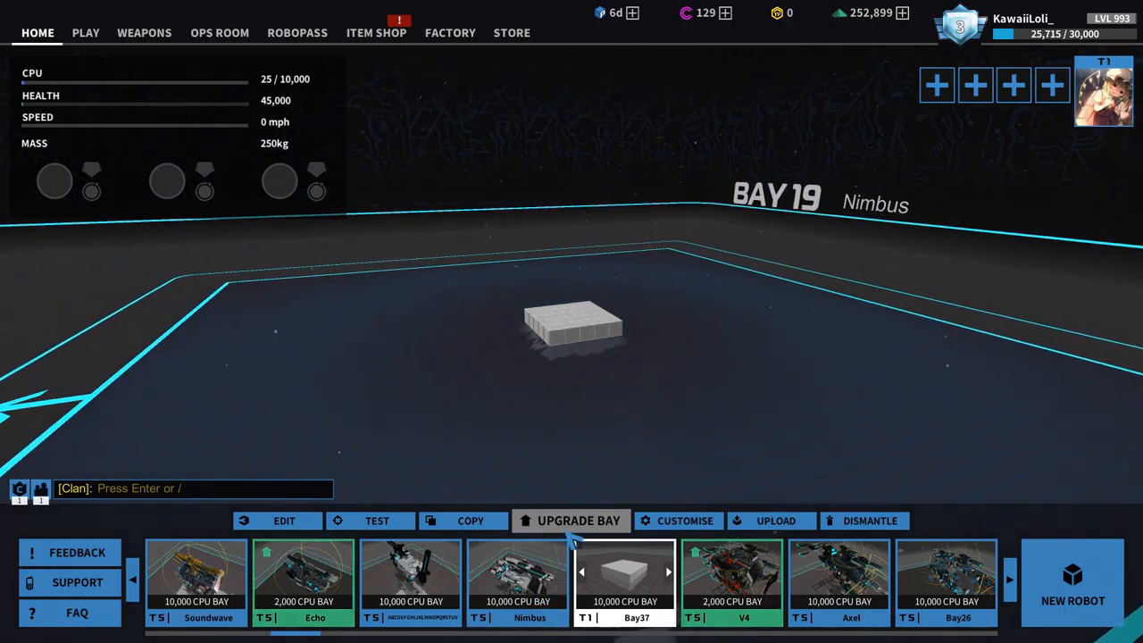
# Display the Nimbus hover bot and orbit to view its top and side profile.
pyautogui.click(518, 581)
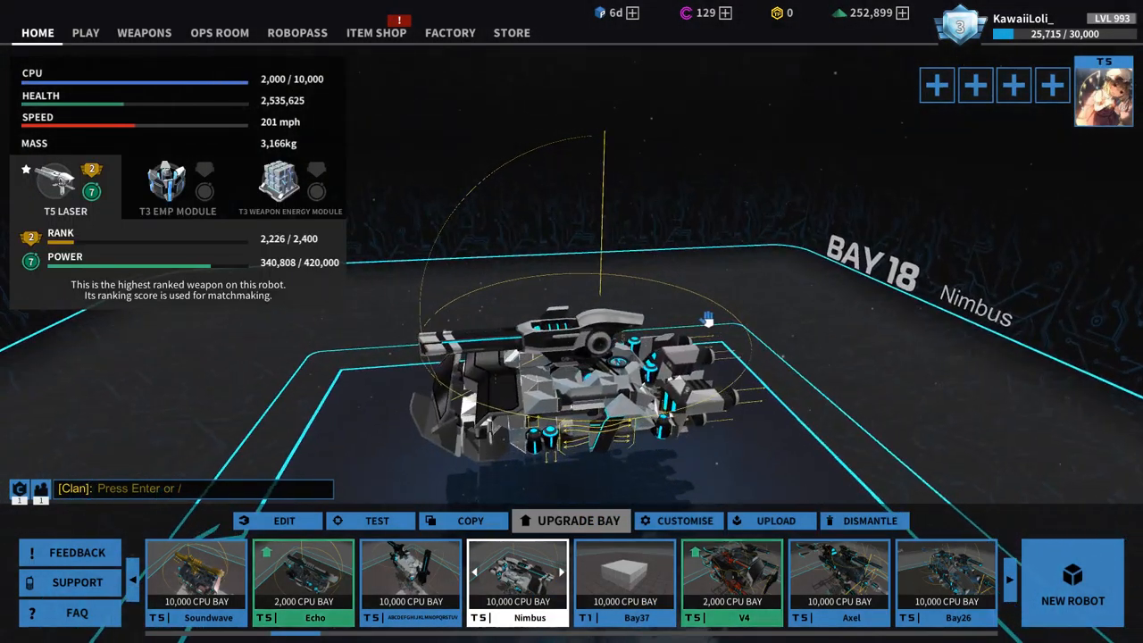
pyautogui.moveTo(705, 317); pyautogui.dragTo(924, 306)
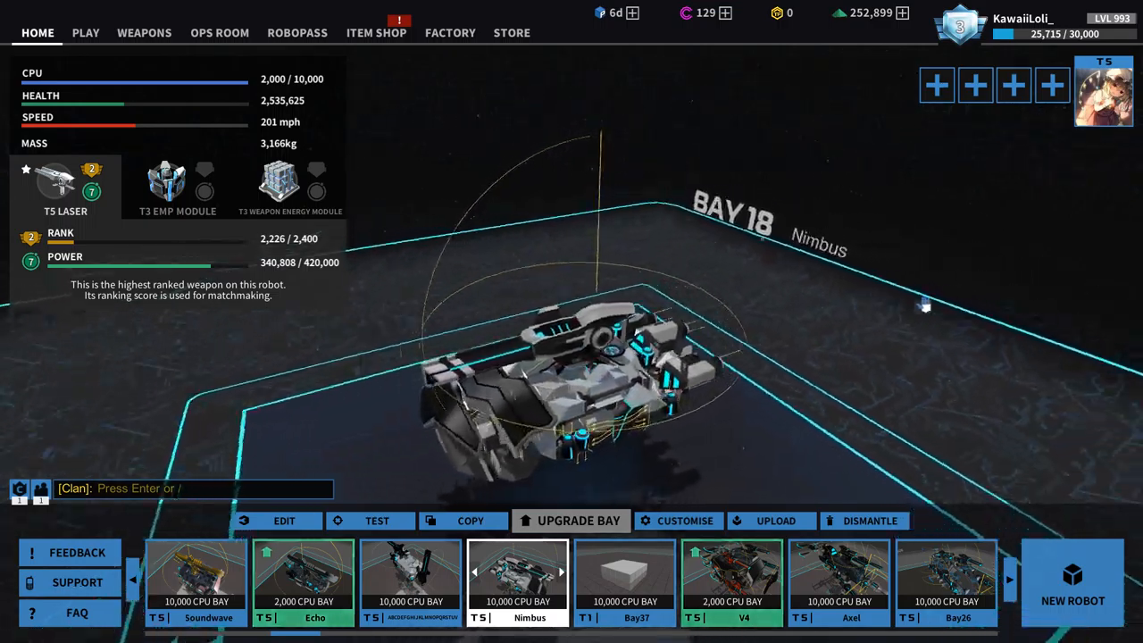
pyautogui.moveTo(925, 307); pyautogui.dragTo(230, 342)
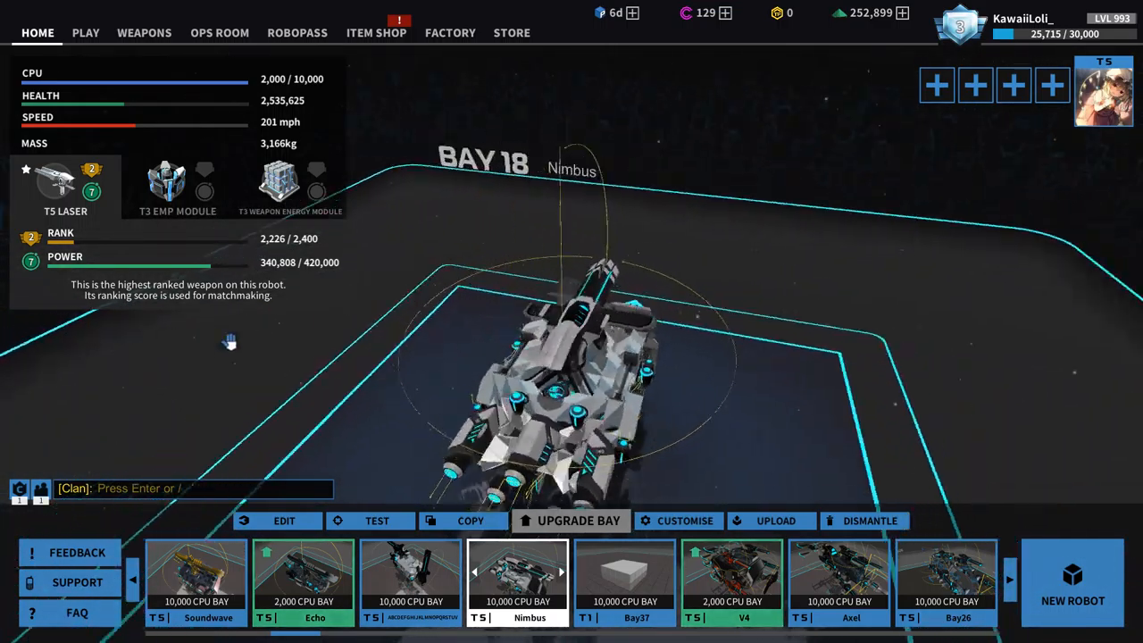
pyautogui.moveTo(230, 344); pyautogui.dragTo(706, 121)
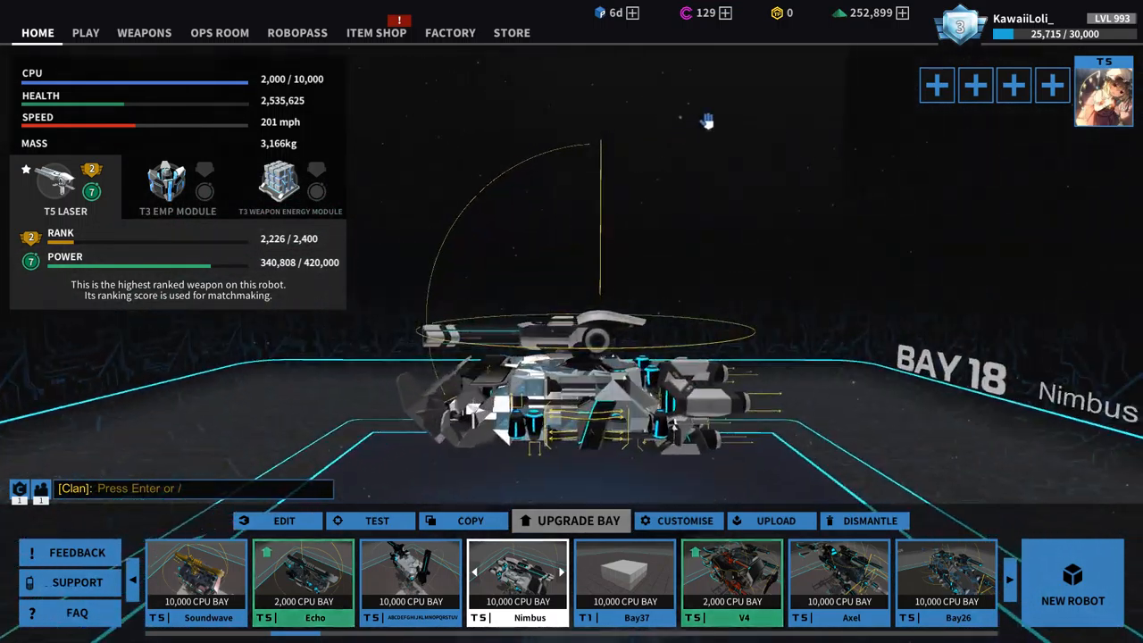